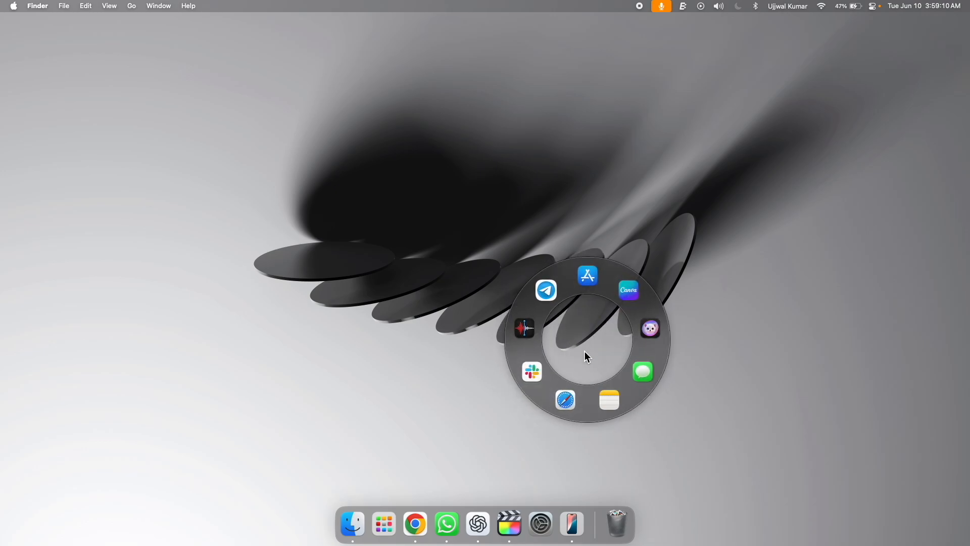
Launch Safari from the app launcher onto developer.apple.com.
click(564, 399)
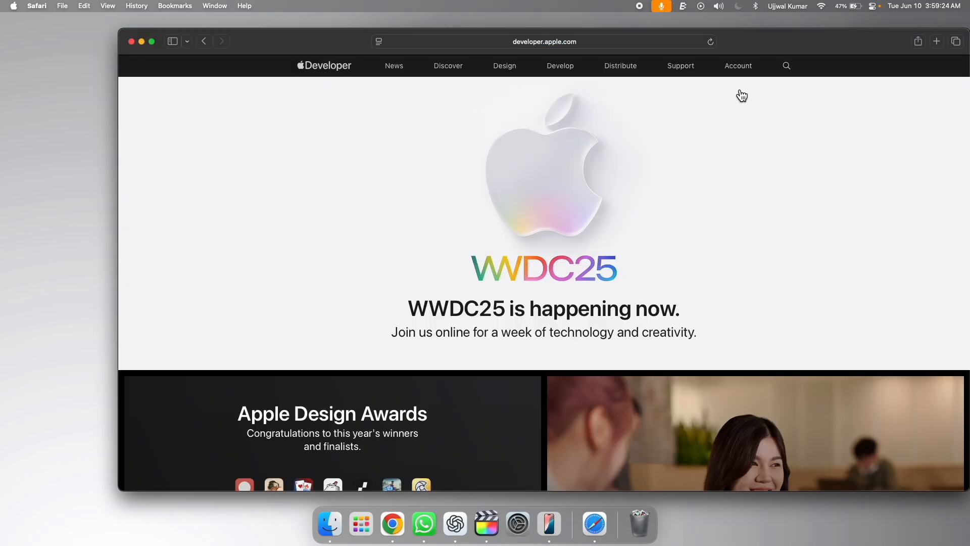
Sign in with Apple Account credentials and land on the Developer Account page.
click(737, 66)
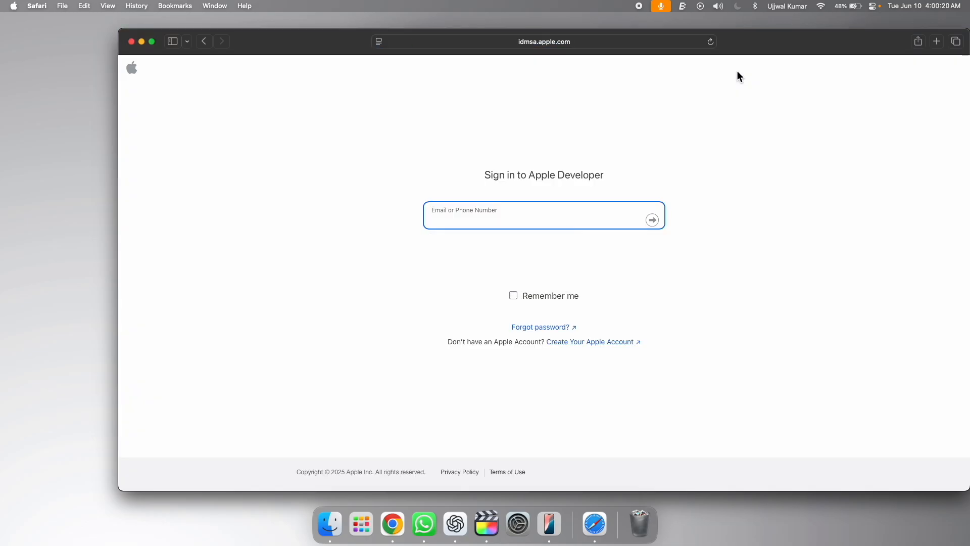
click(651, 219)
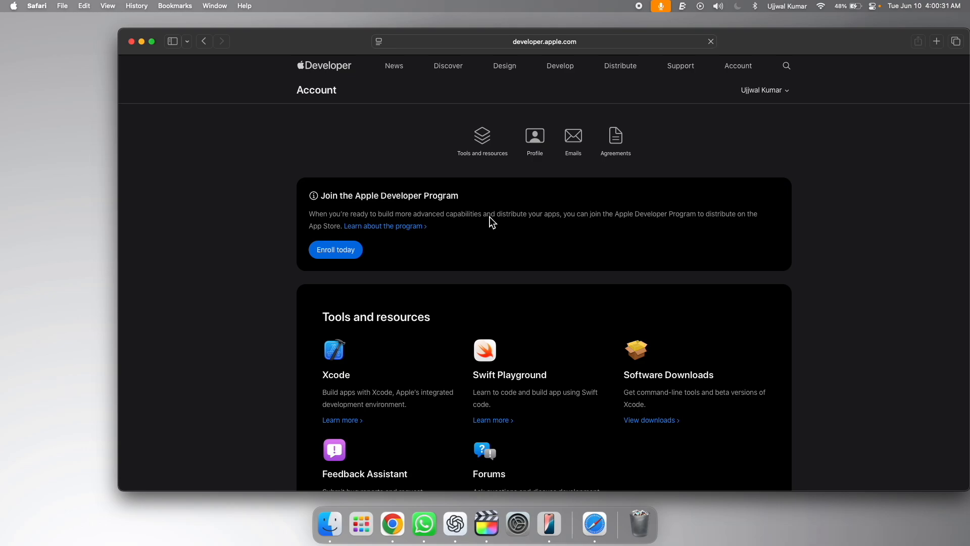
click(710, 41)
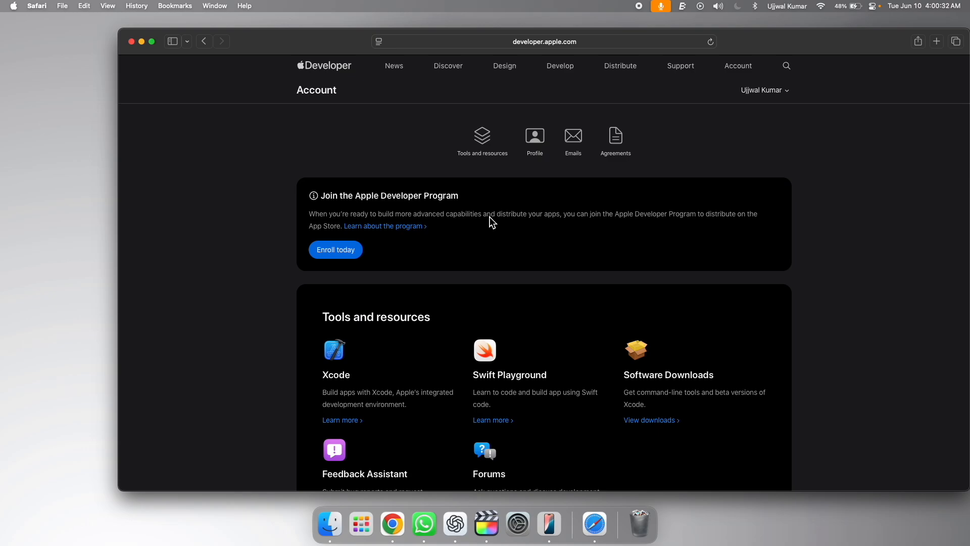
mouse_move(11, 11)
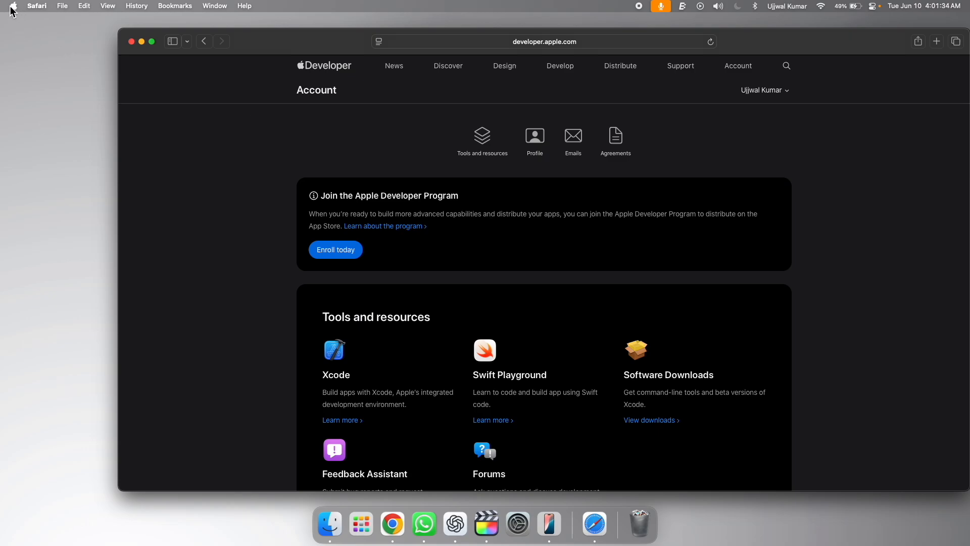
Reach Software Update via the Apple menu and System Settings > General.
click(12, 6)
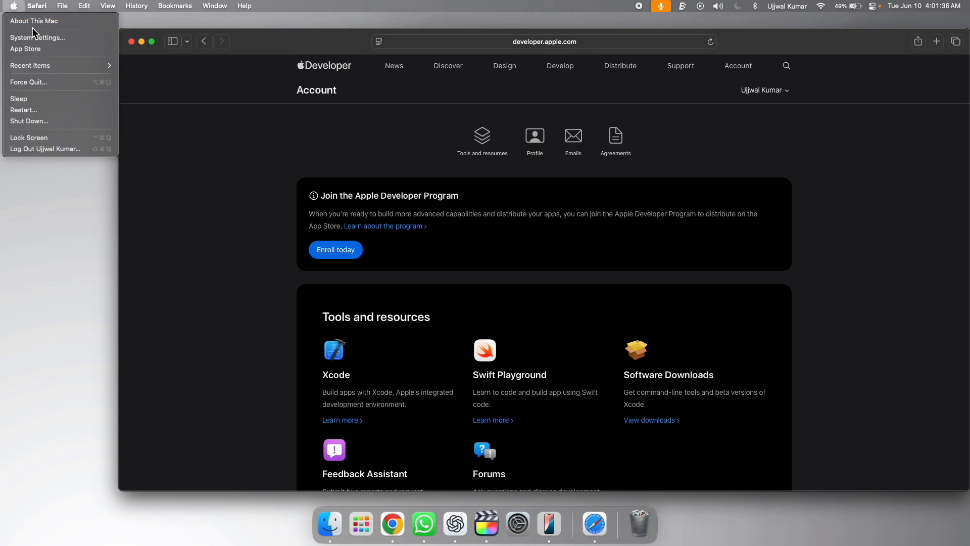
click(37, 37)
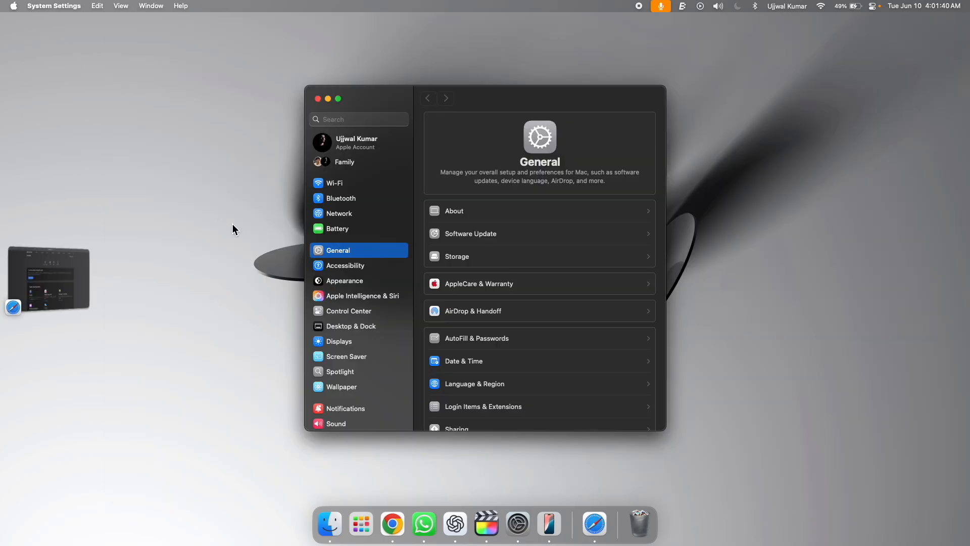
mouse_move(460, 240)
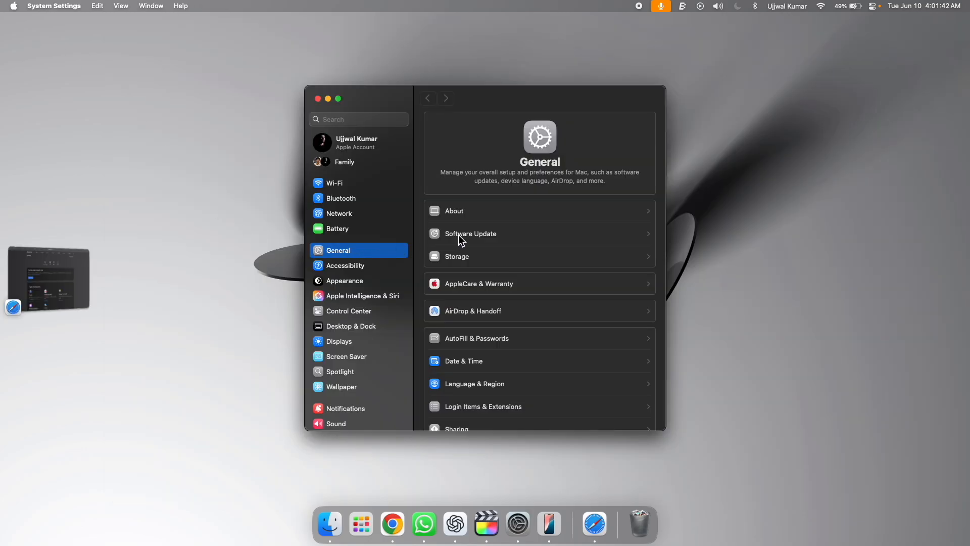
click(470, 234)
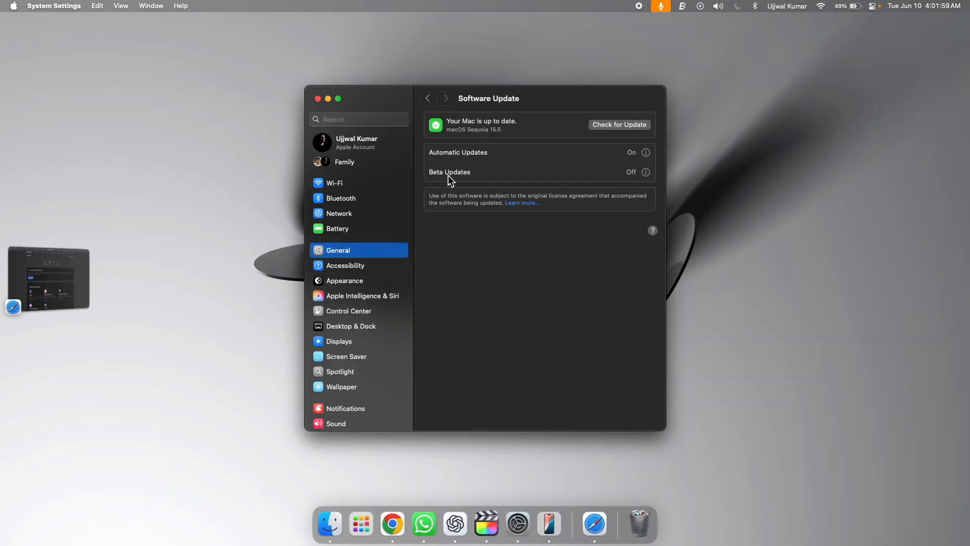
mouse_move(581, 199)
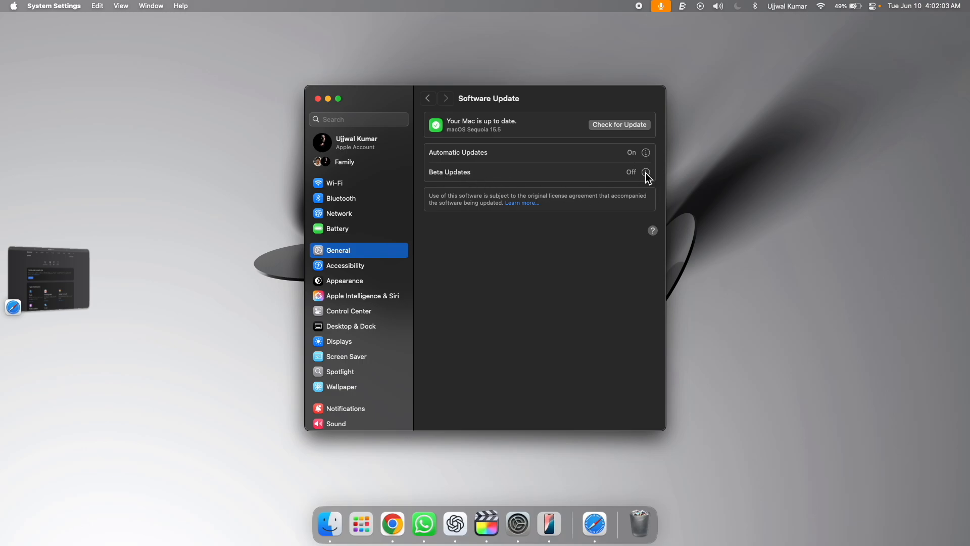
Choose macOS Tahoe 26 Developer Beta in the Beta Updates popup and confirm with Done.
click(646, 172)
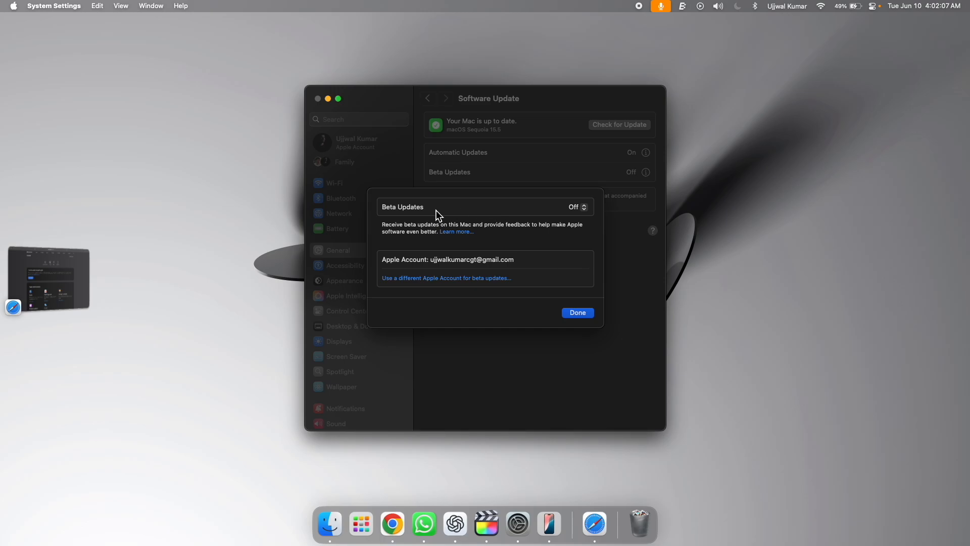
click(575, 207)
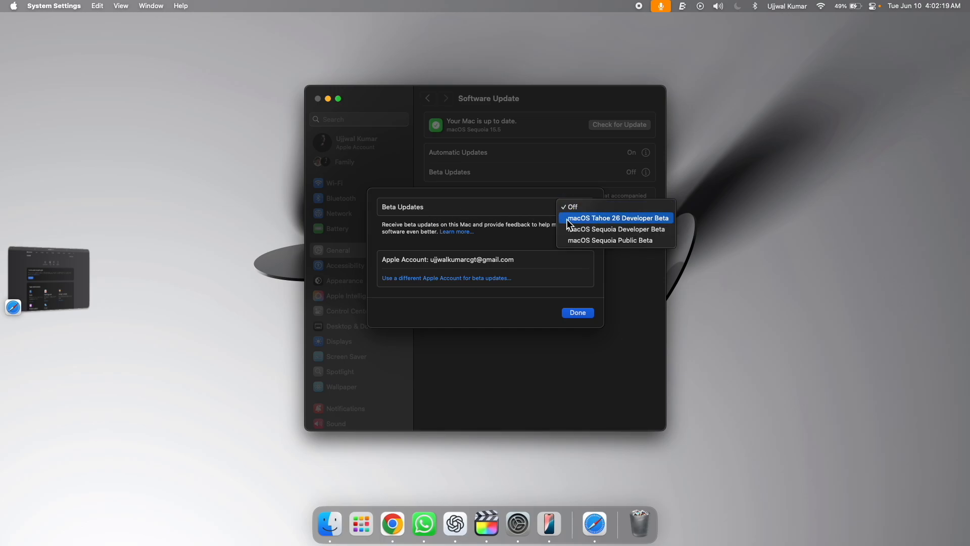
mouse_move(637, 227)
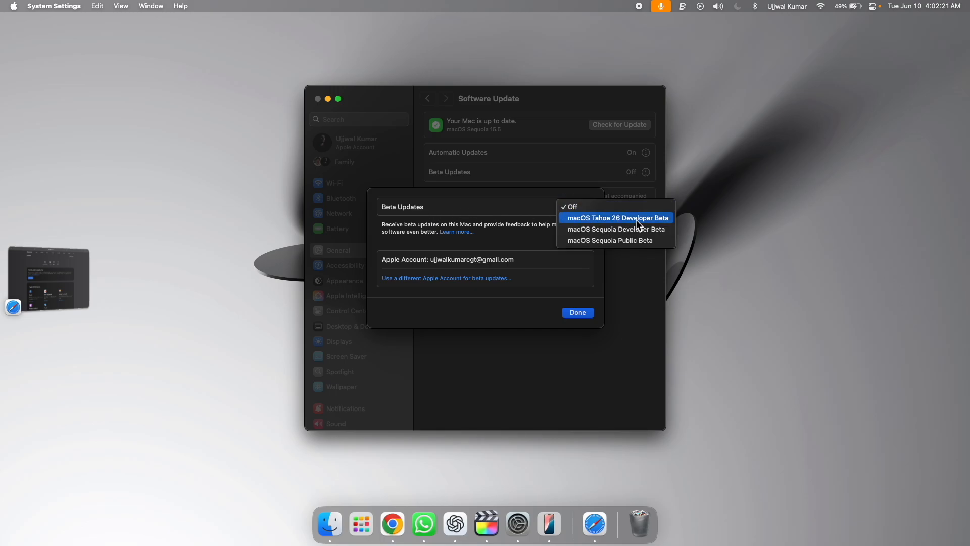
click(615, 218)
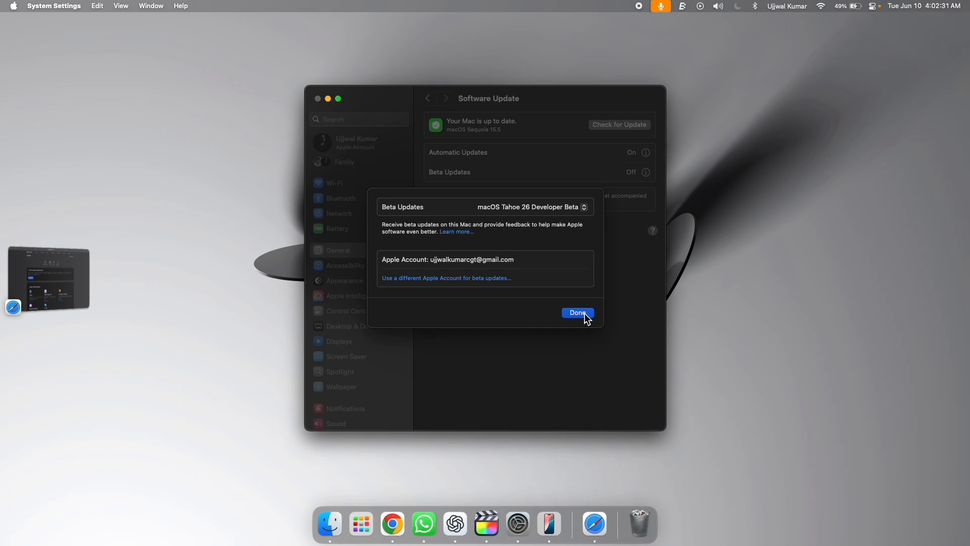
click(577, 312)
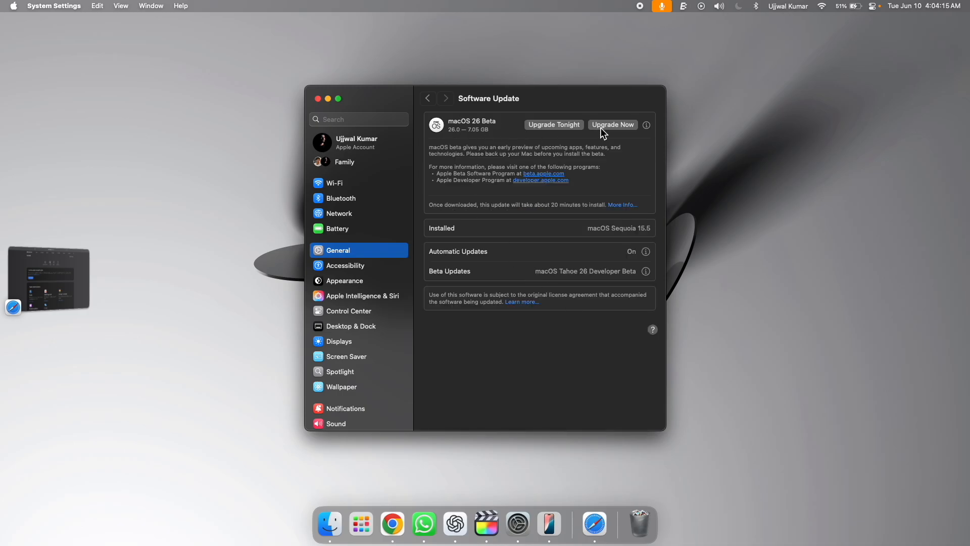
mouse_move(563, 135)
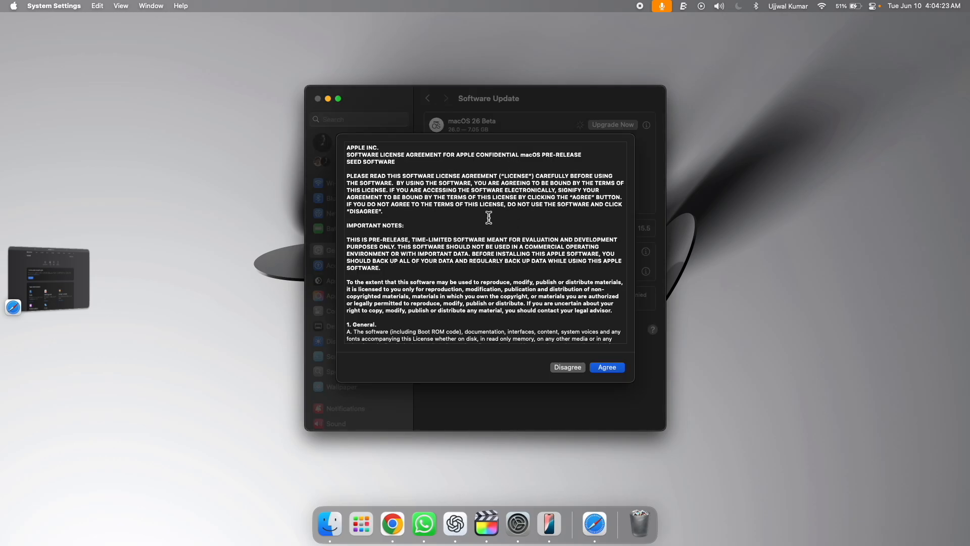
mouse_move(606, 367)
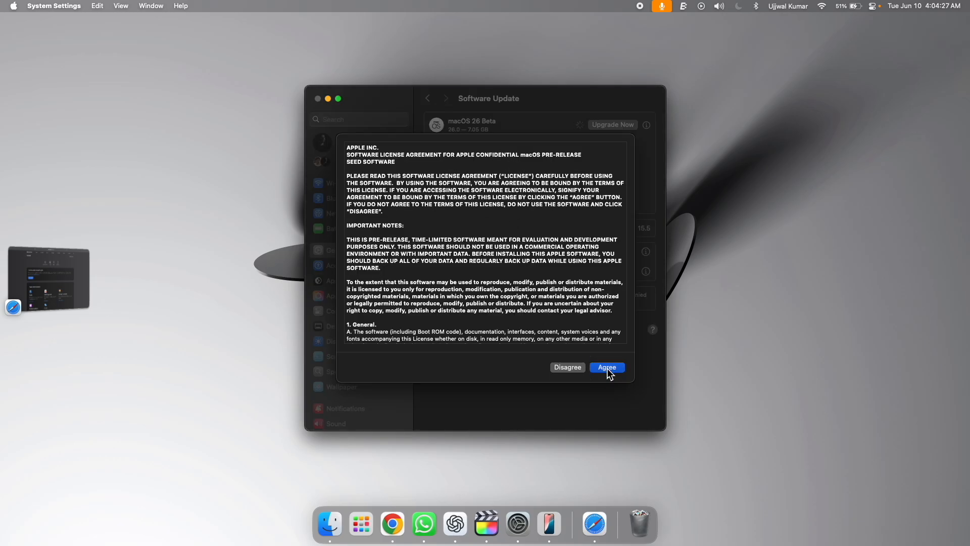
Agree to the beta license and enter the admin password so macOS 26 Beta downloads.
click(607, 367)
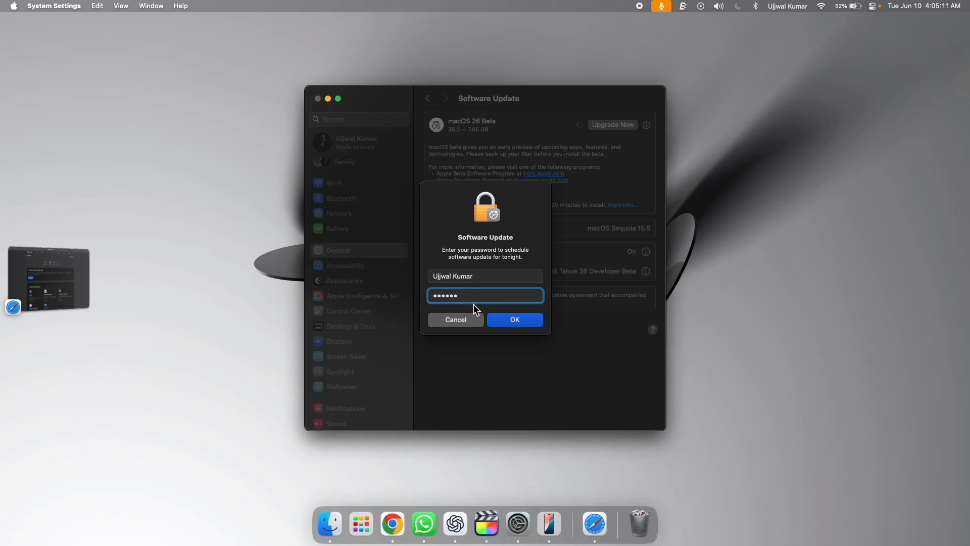
click(515, 320)
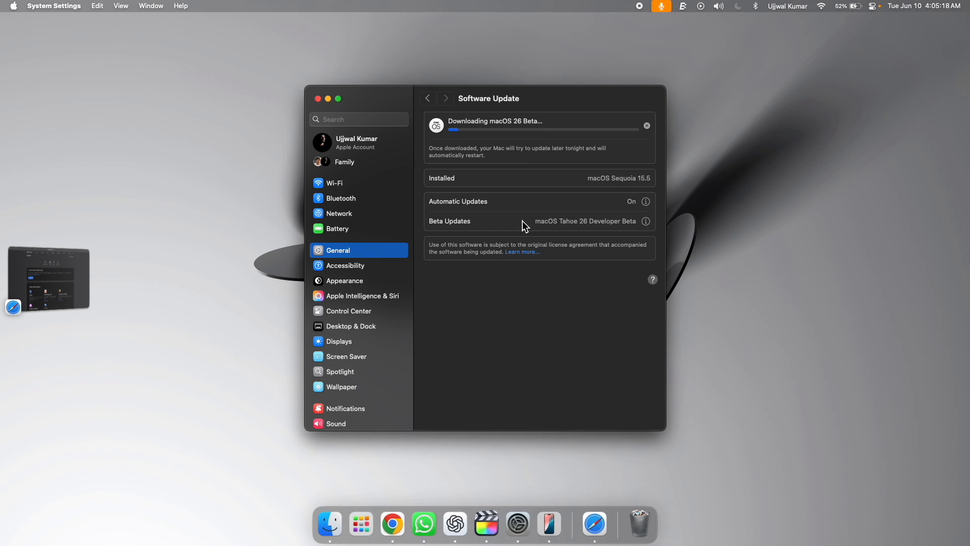
mouse_move(579, 330)
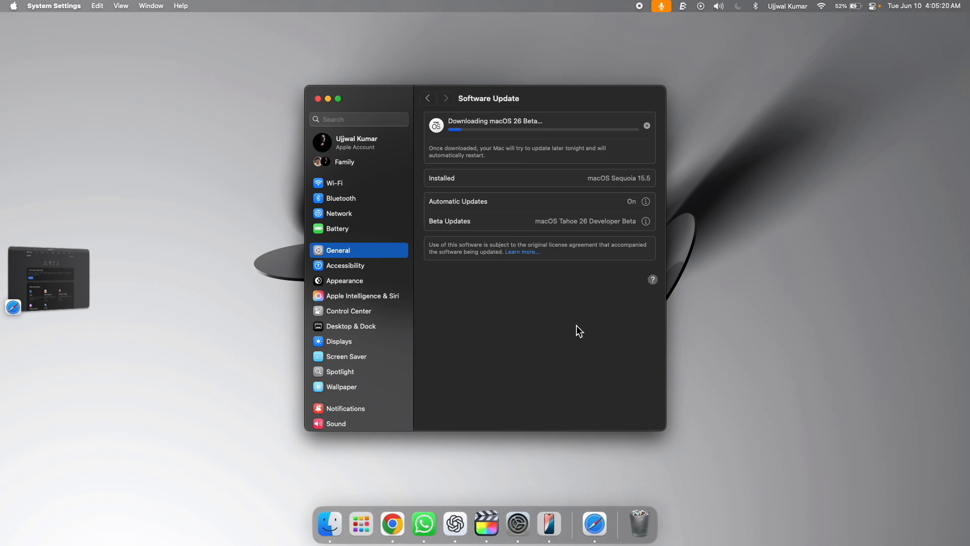